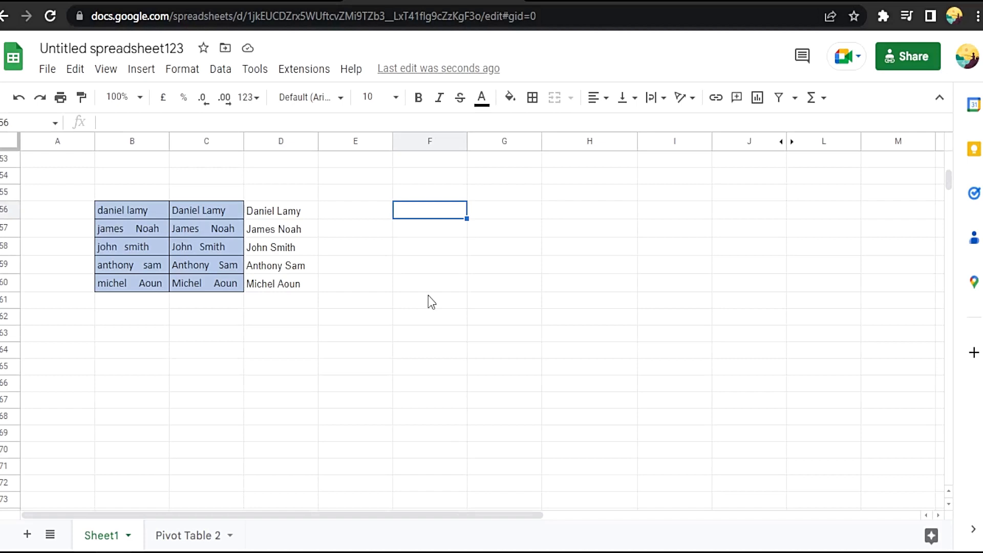
mouse_move(151, 211)
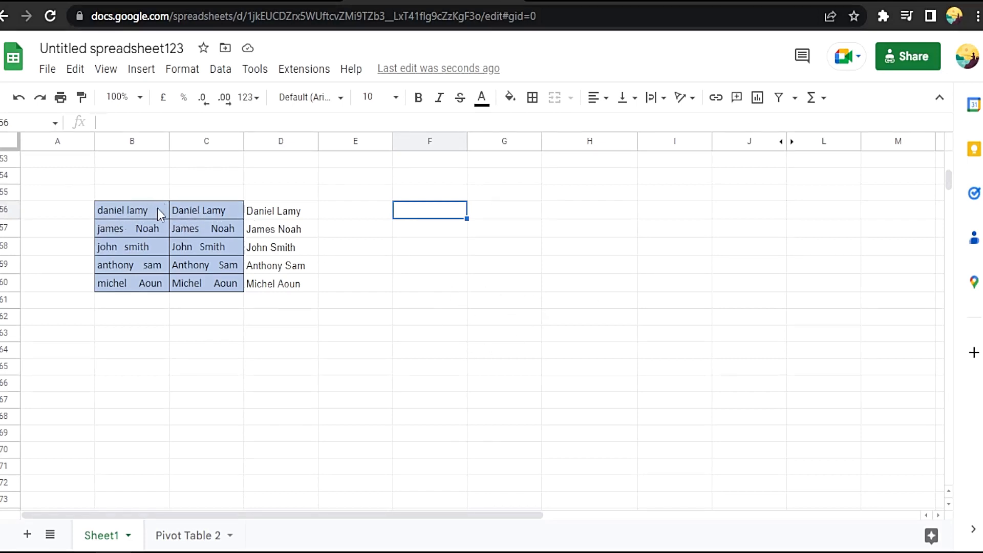
mouse_move(221, 215)
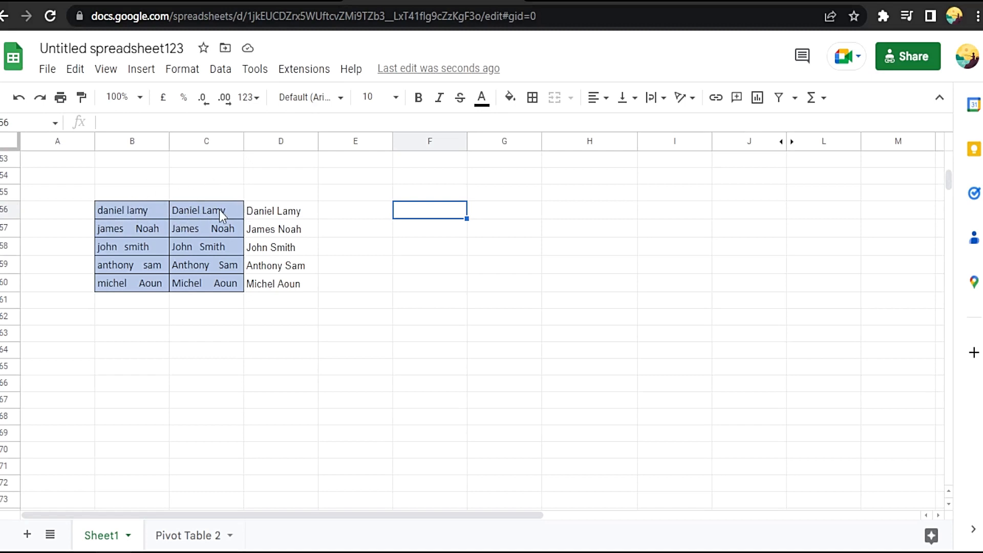
mouse_move(247, 191)
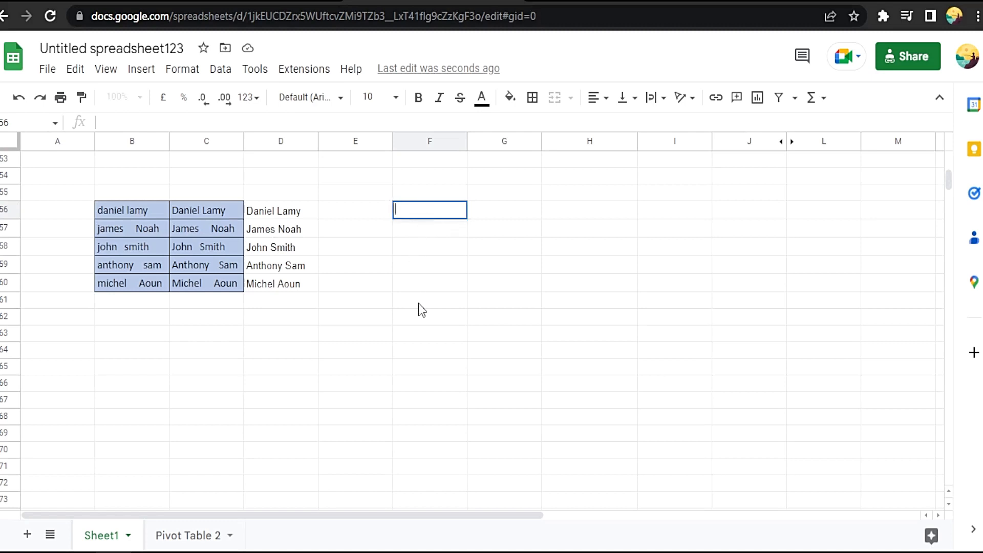
type("=")
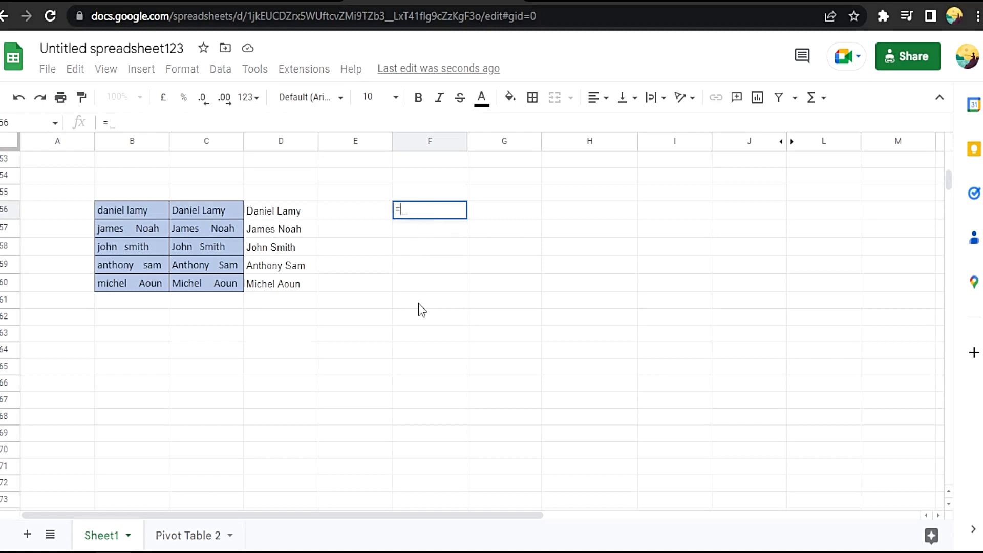
type("tri")
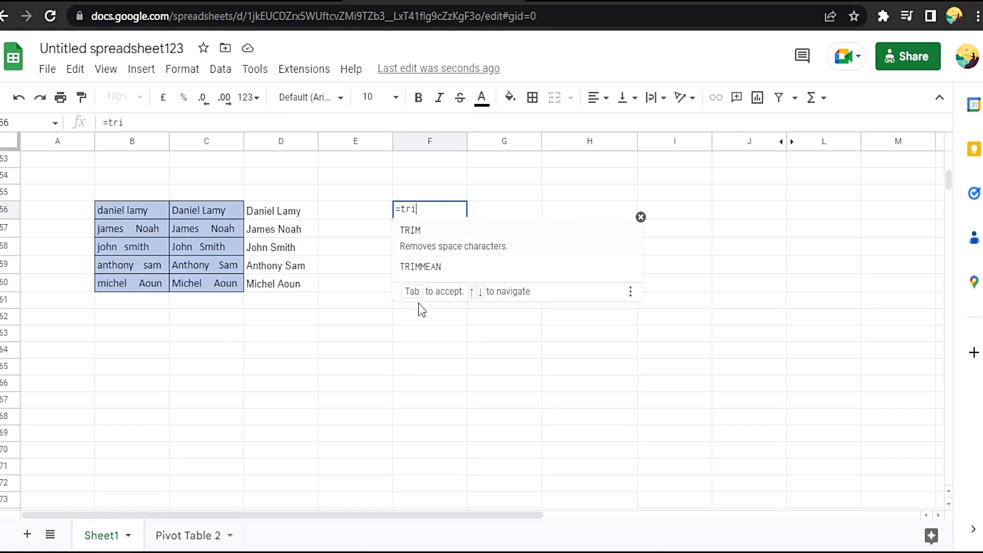
key("Tab")
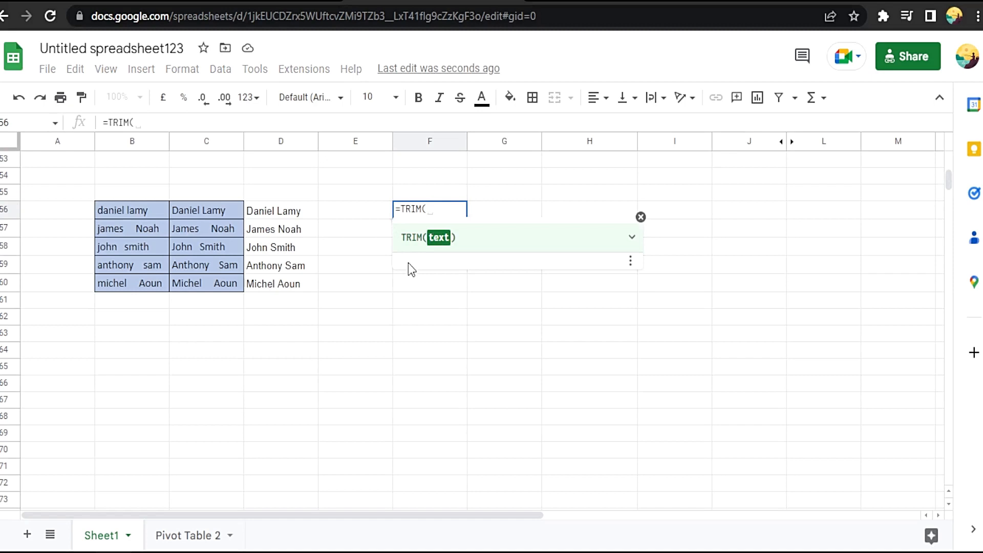
type("prop")
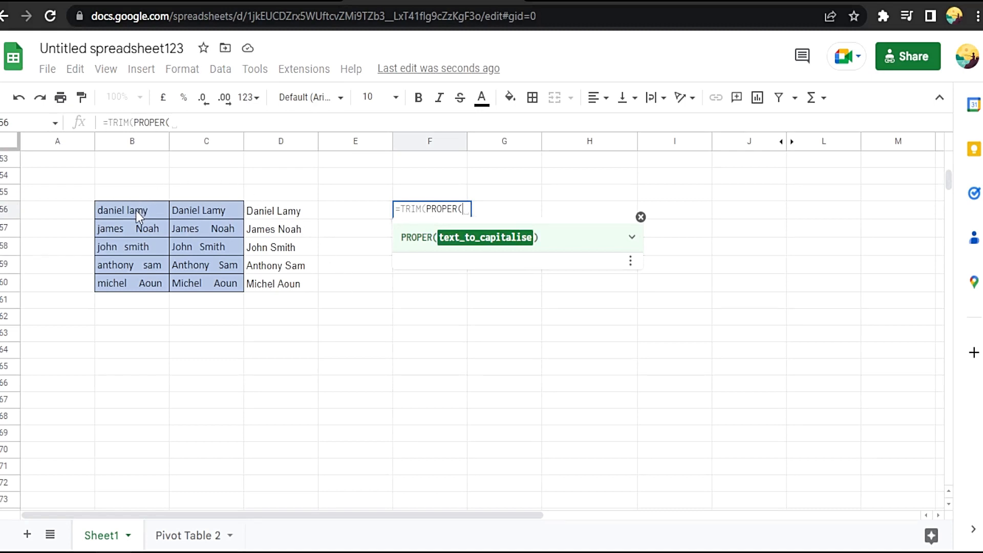
left_click(132, 210)
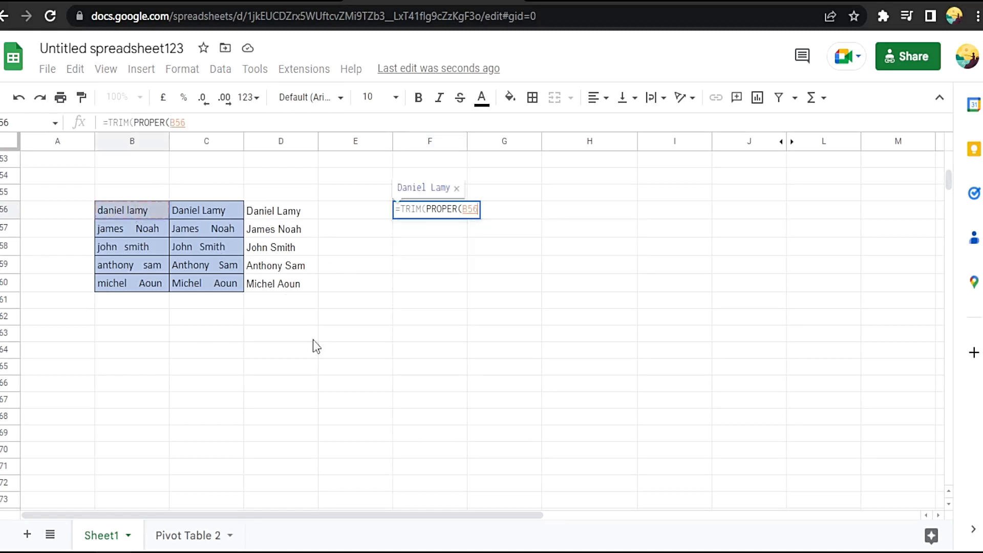
mouse_move(337, 365)
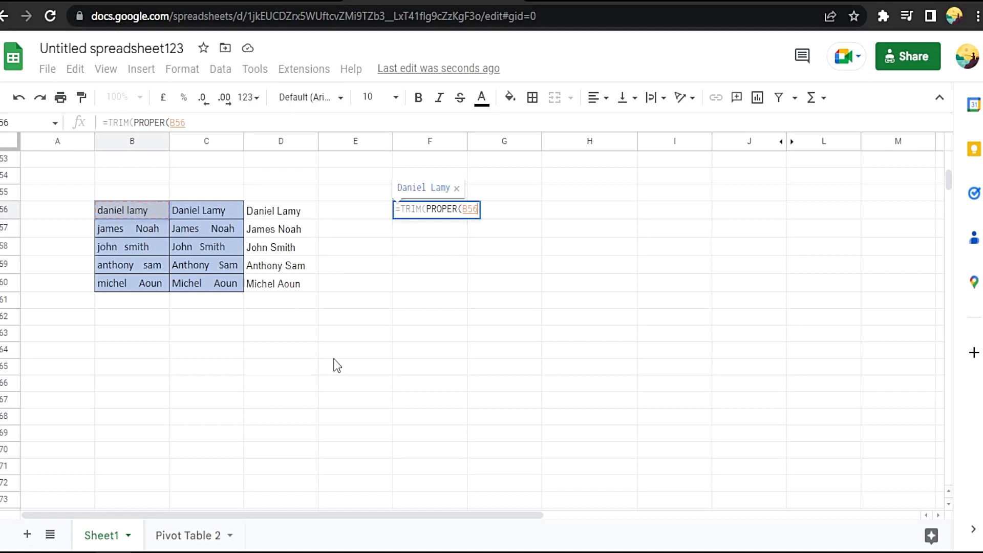
type("))")
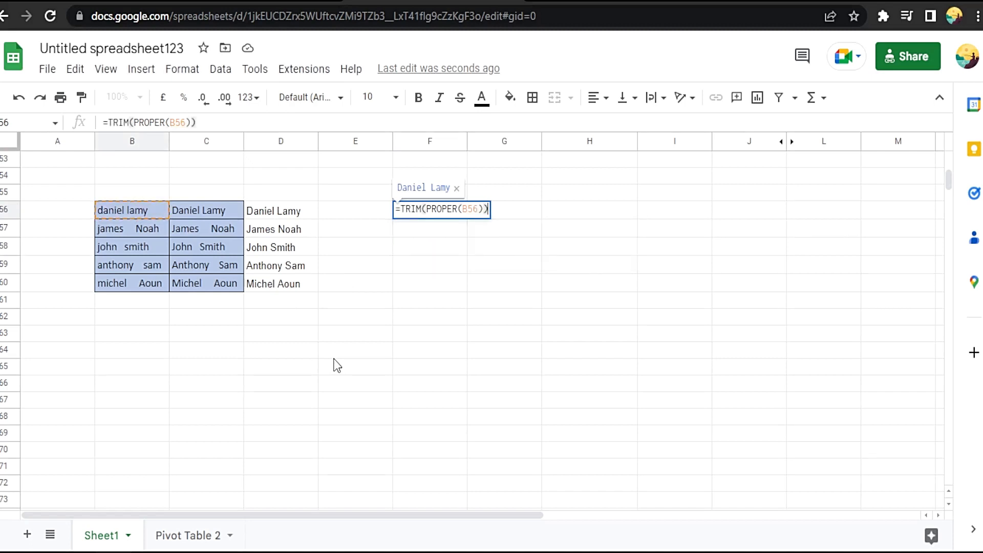
key("enter")
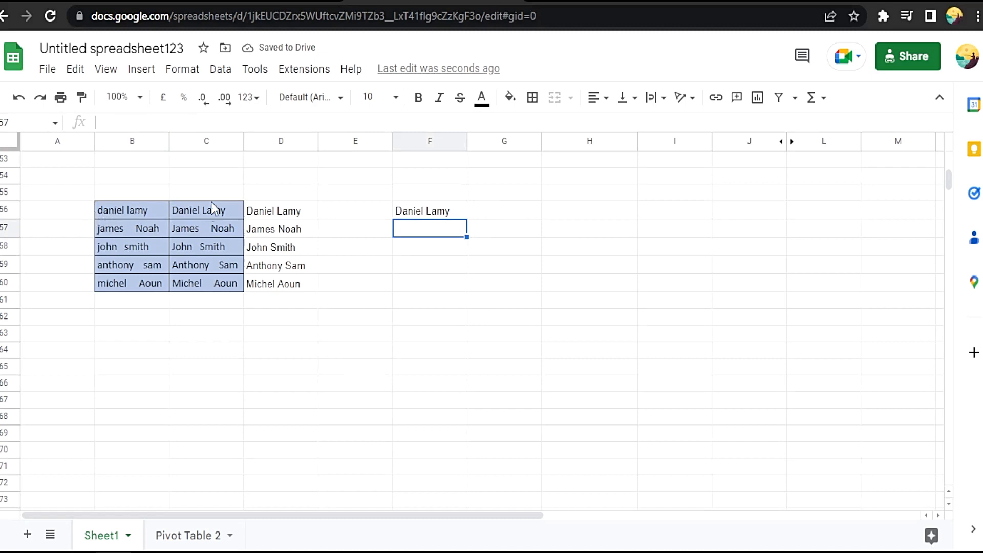
left_click(429, 211)
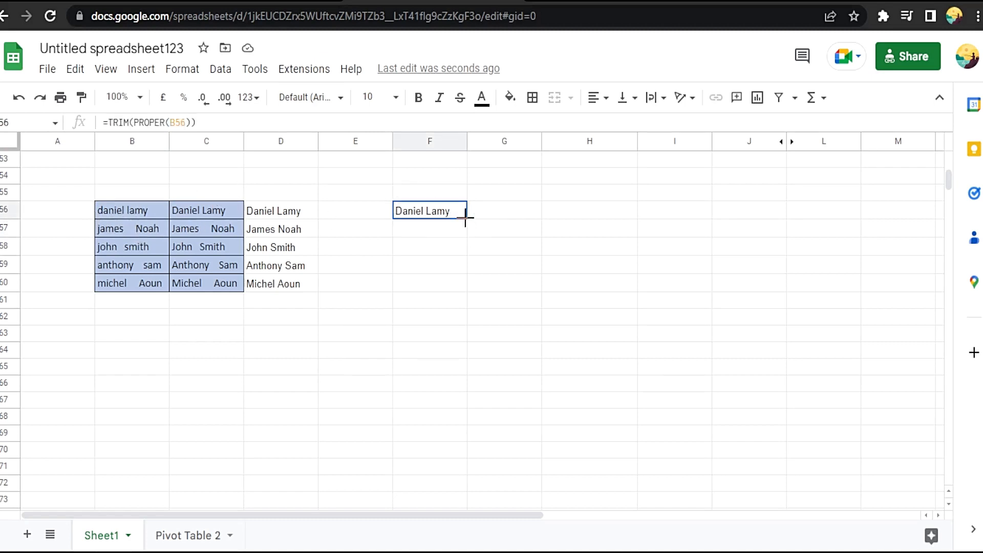
Step: Fill the cleanup formula from F56 down through F60 for the remaining names
left_click_drag(465, 219, 451, 290)
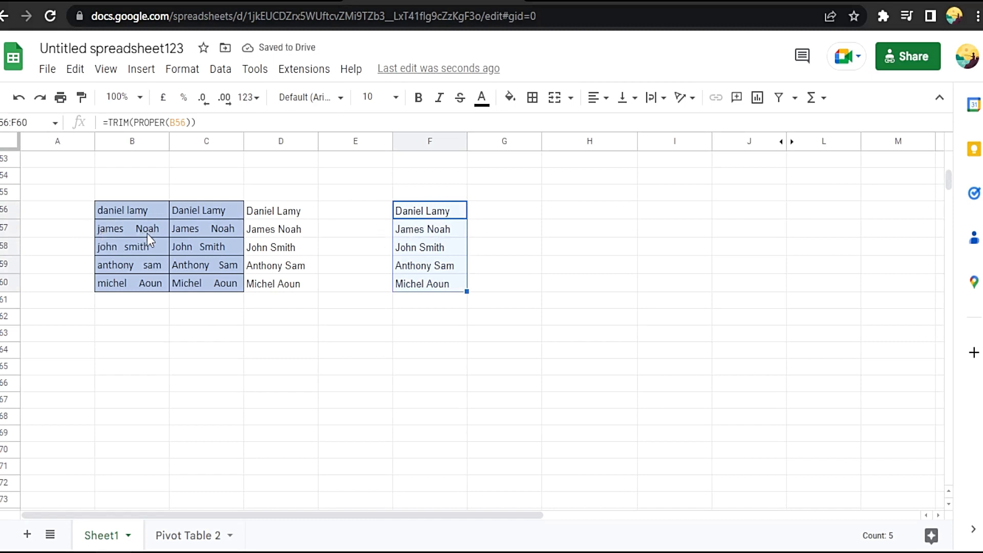
mouse_move(113, 257)
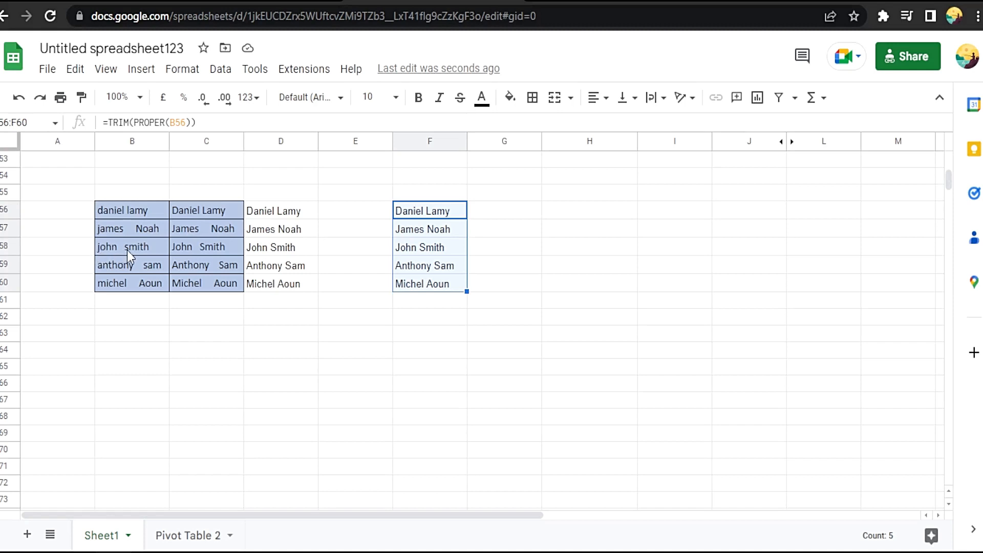
mouse_move(144, 275)
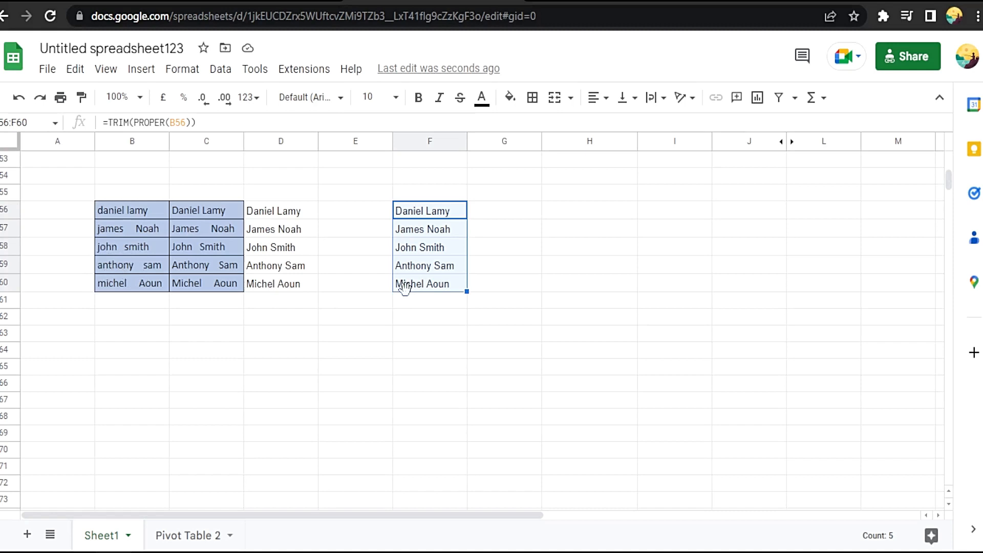
mouse_move(513, 250)
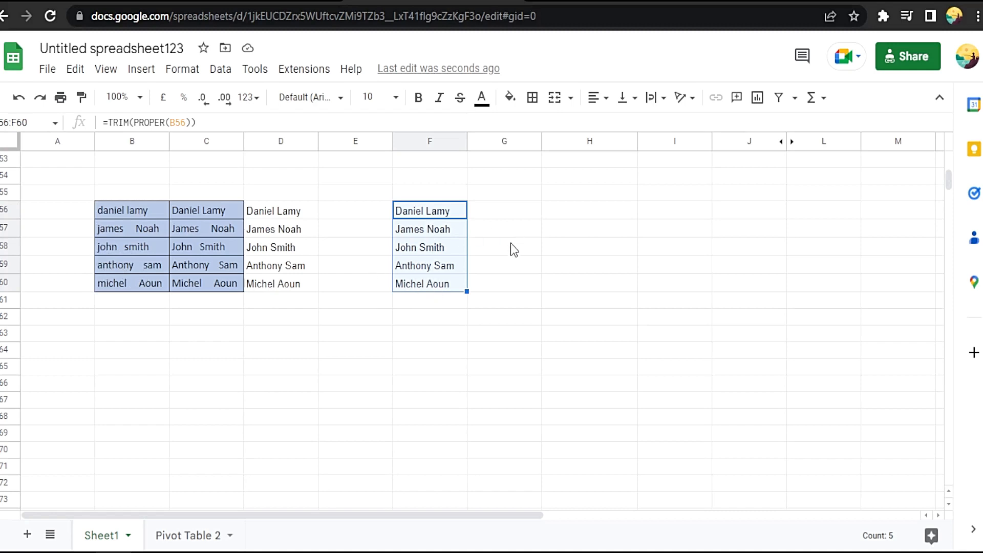